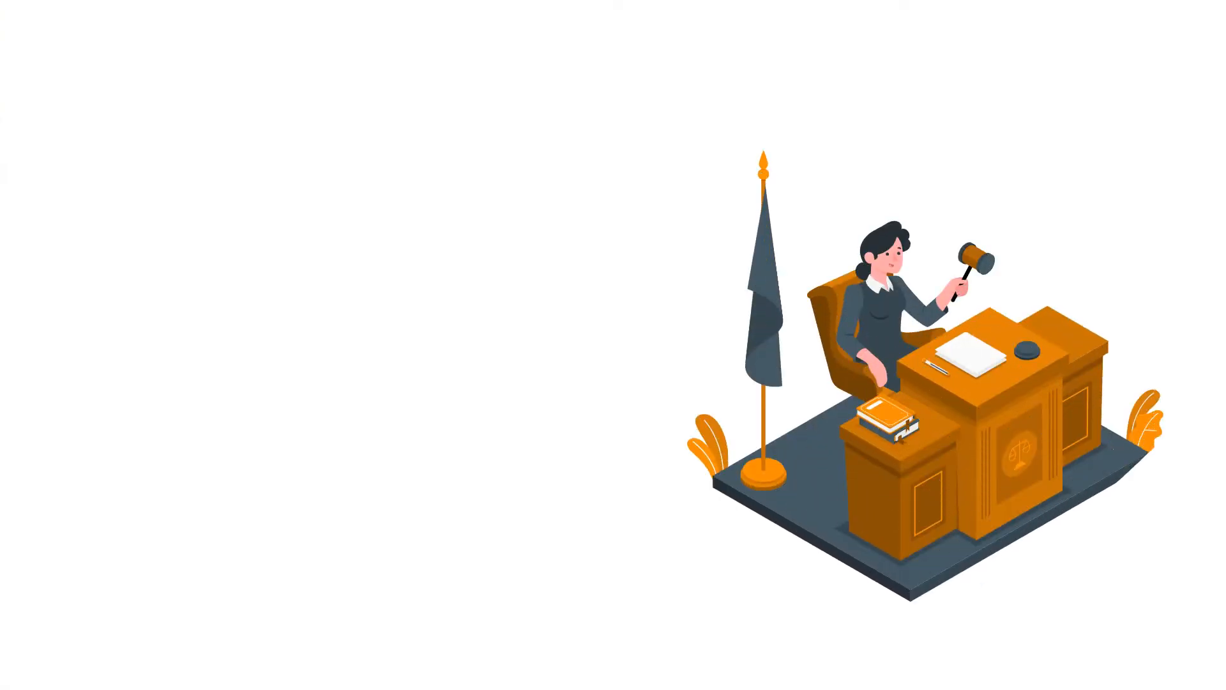
text(Attorney Fees and Cou)
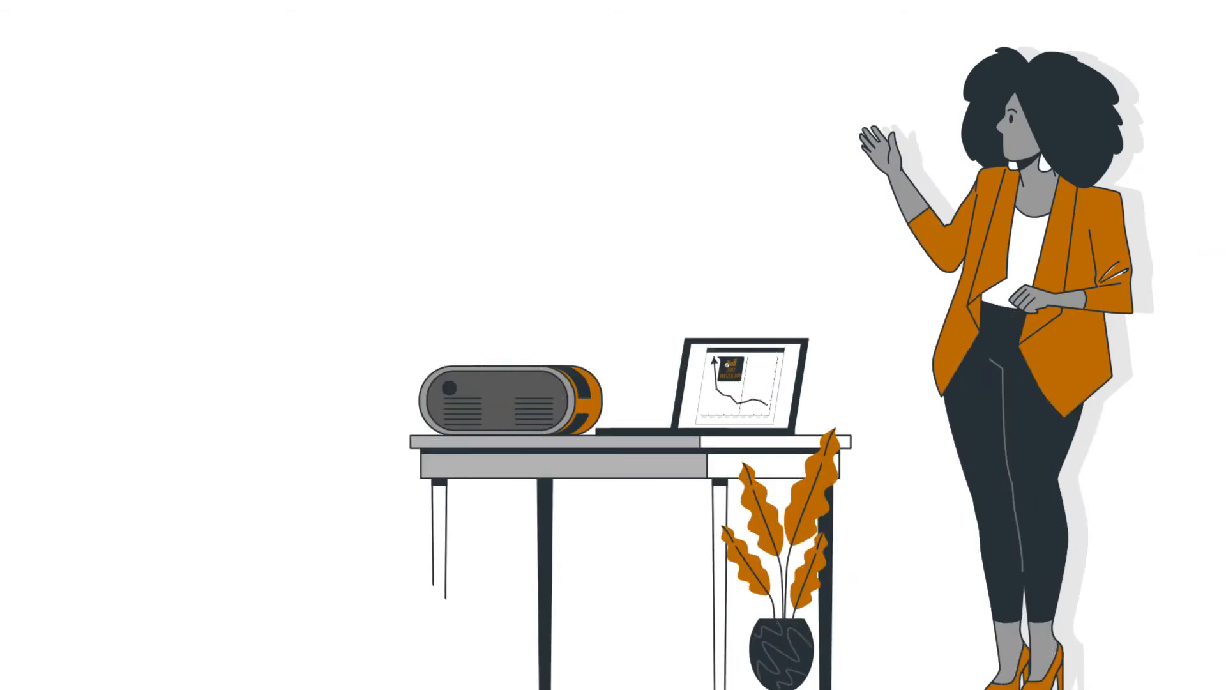
text(Cost Ra)
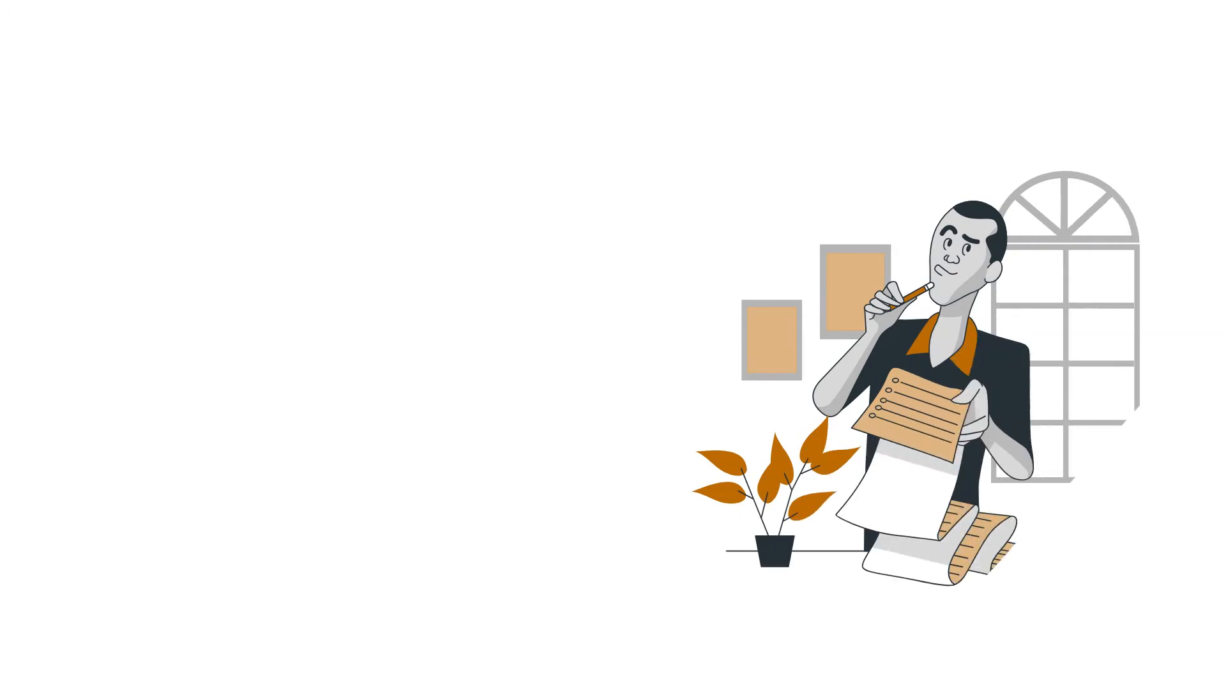
text(Includes)
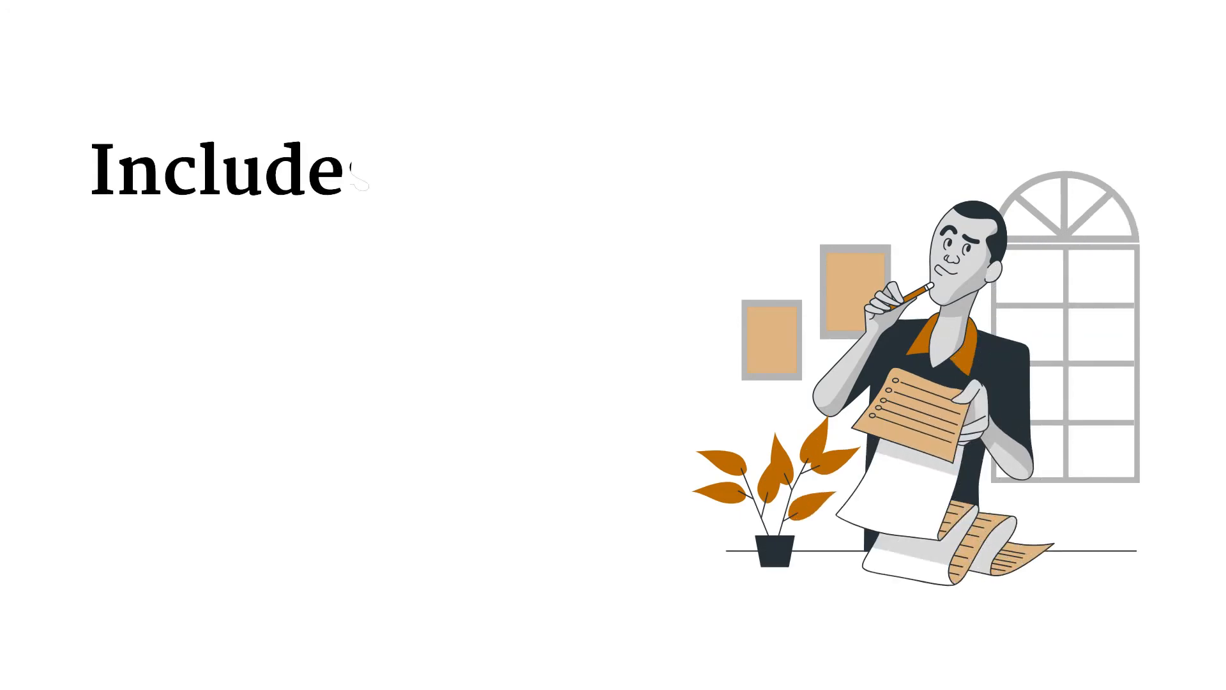